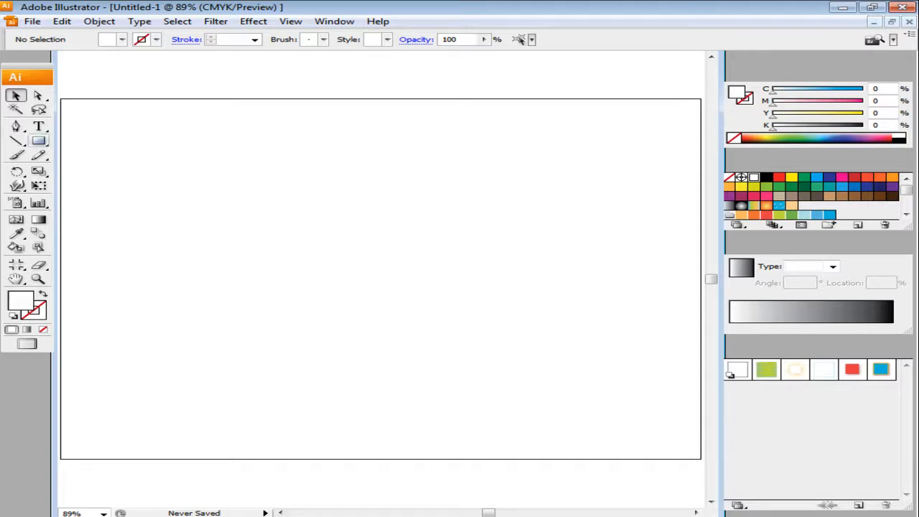
Draw a circle with the Ellipse Tool and enter green 53BD89 as its fill
click(39, 140)
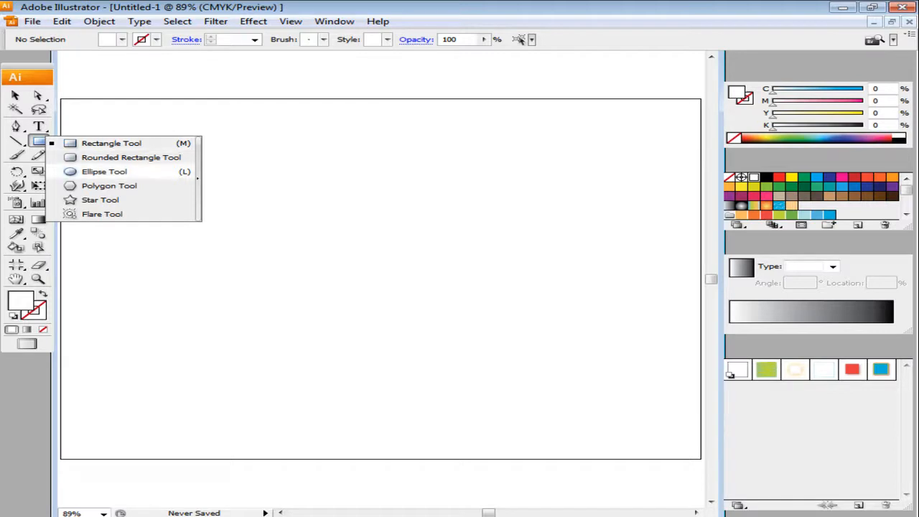
click(105, 171)
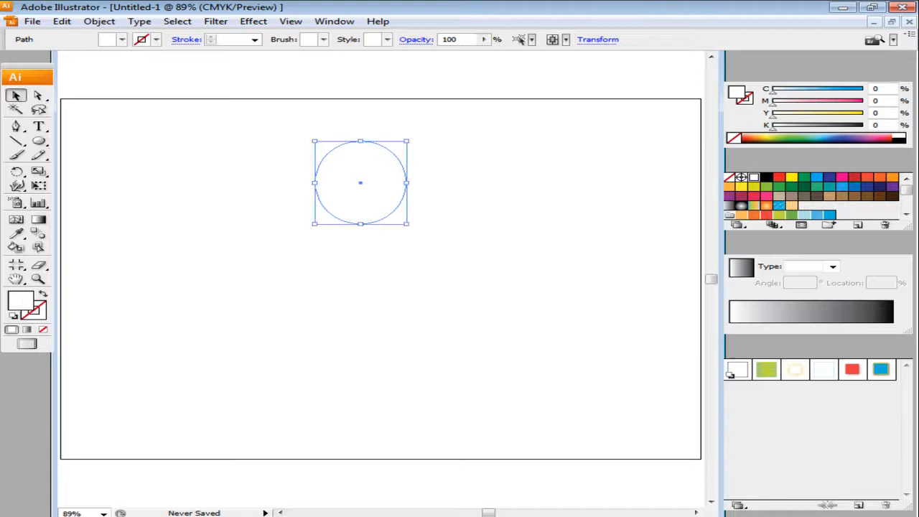
double_click(23, 301)
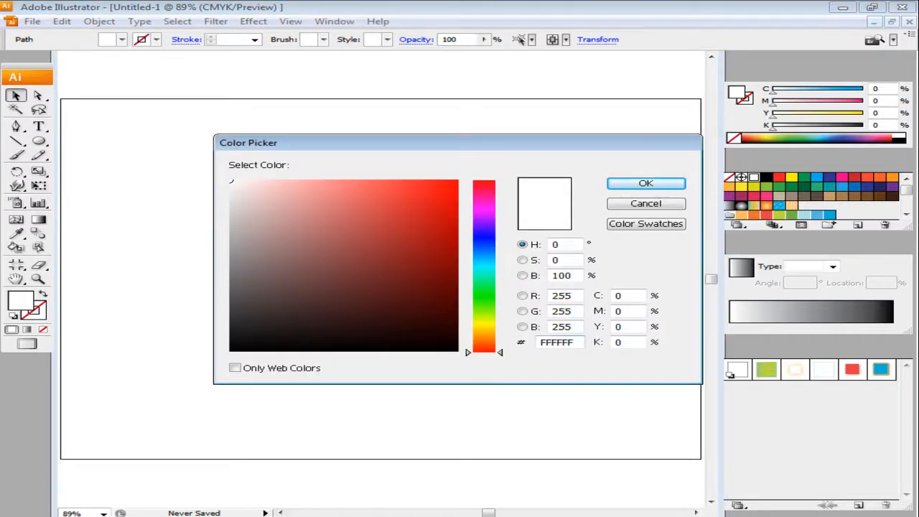
text(53B)
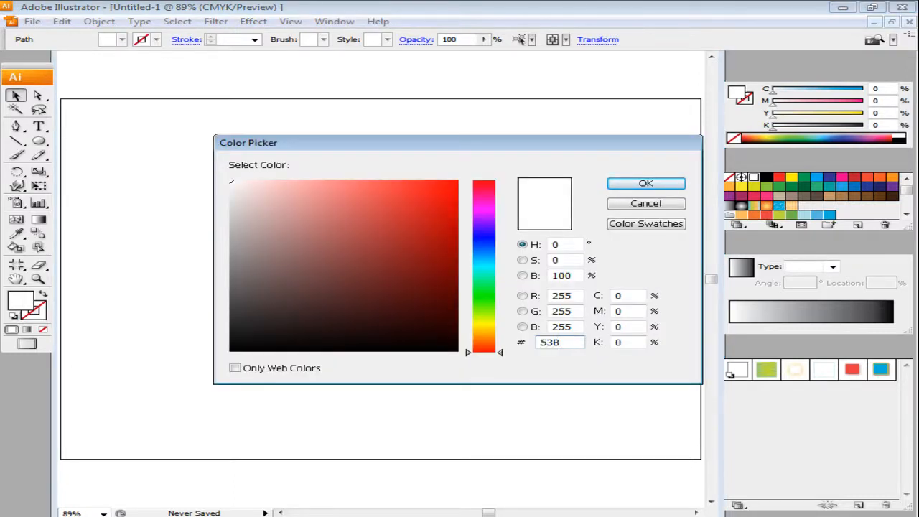
click(357, 225)
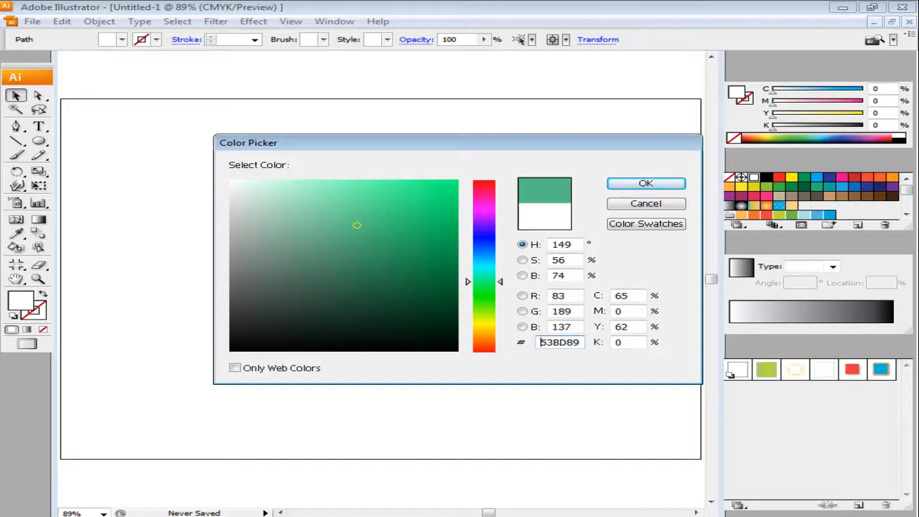
Apply the green fill, then add the body and two oval arms, reordering the right arm
click(646, 183)
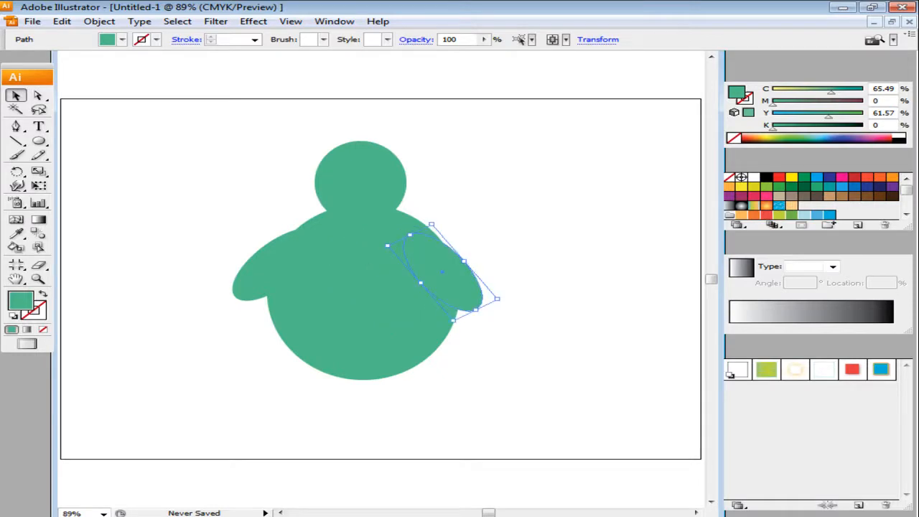
right_click(460, 287)
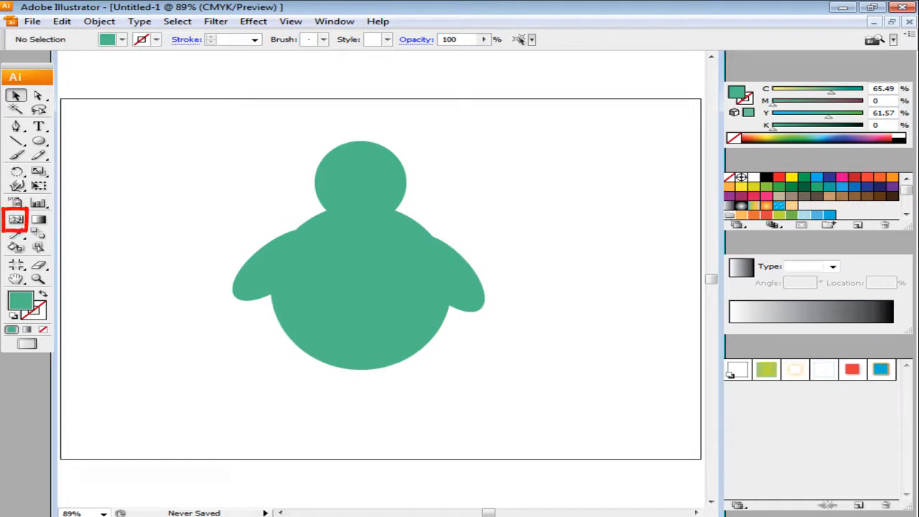
Add Mesh Tool points to the head, body and arms with a lighter green (9CD…)
click(360, 183)
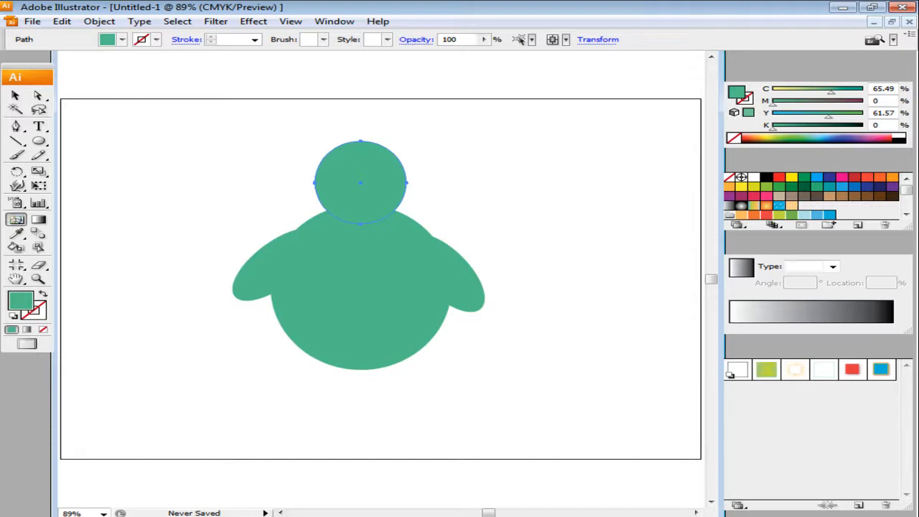
click(361, 183)
text(8)
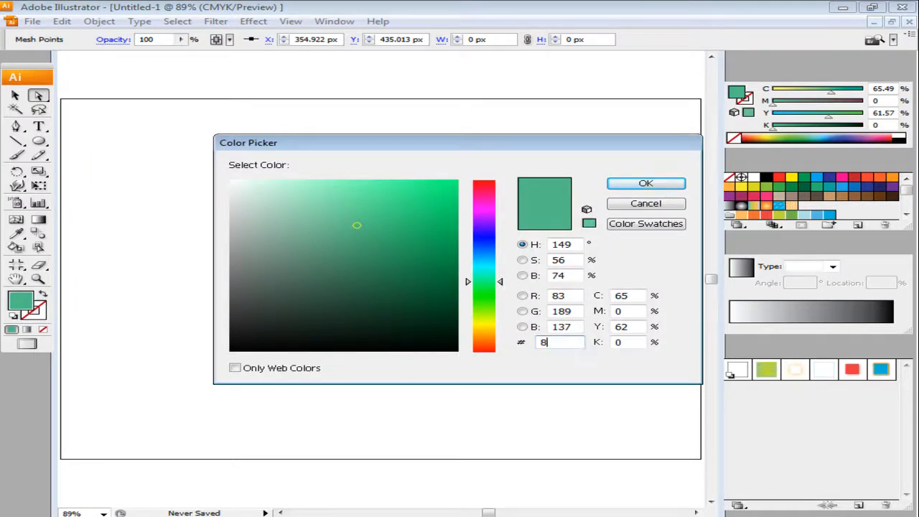
text(9CD)
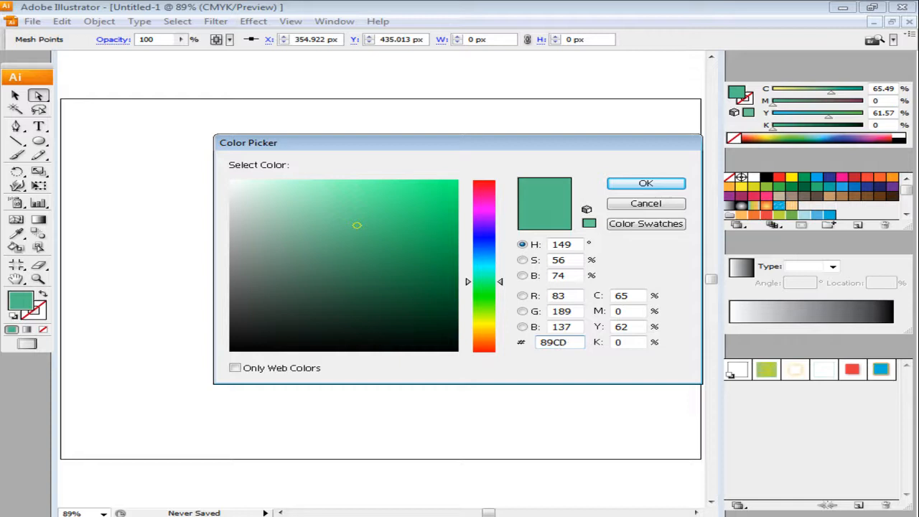
click(645, 183)
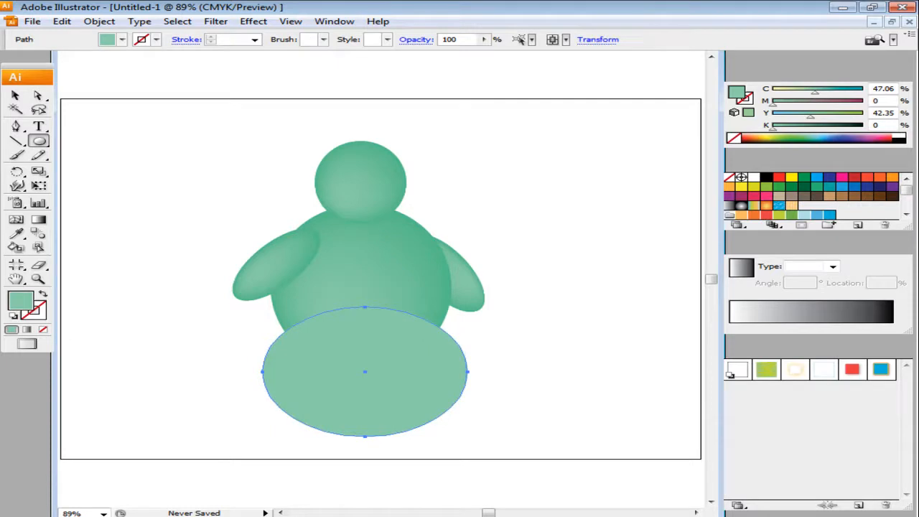
Give the base ellipse a radial gradient and recolour its stop green (…89)
click(15, 95)
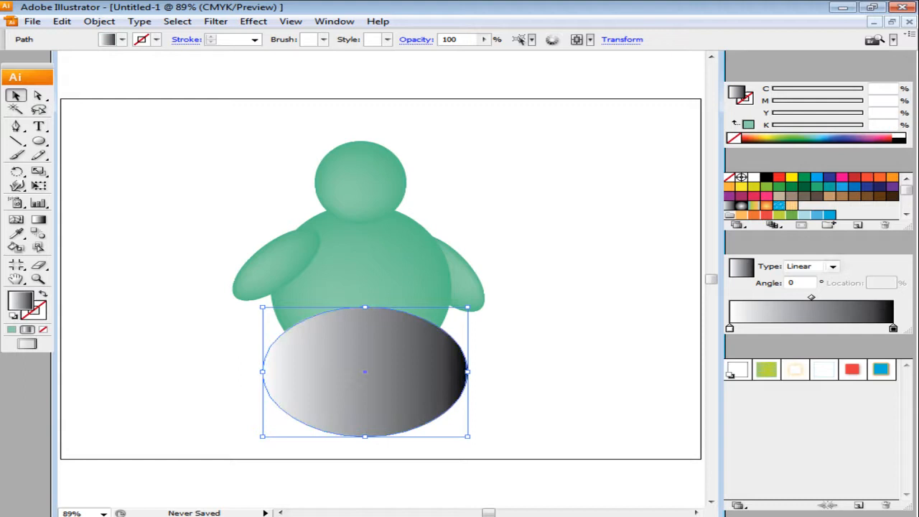
click(811, 266)
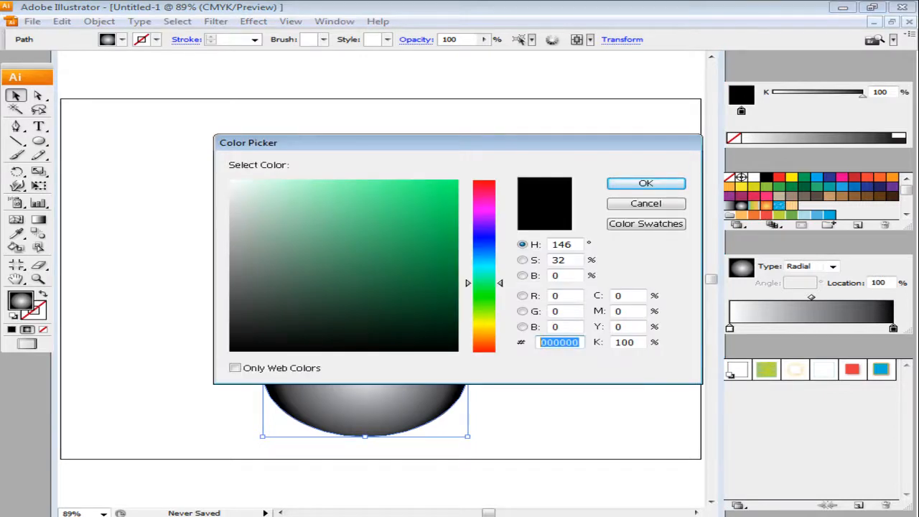
text(89C)
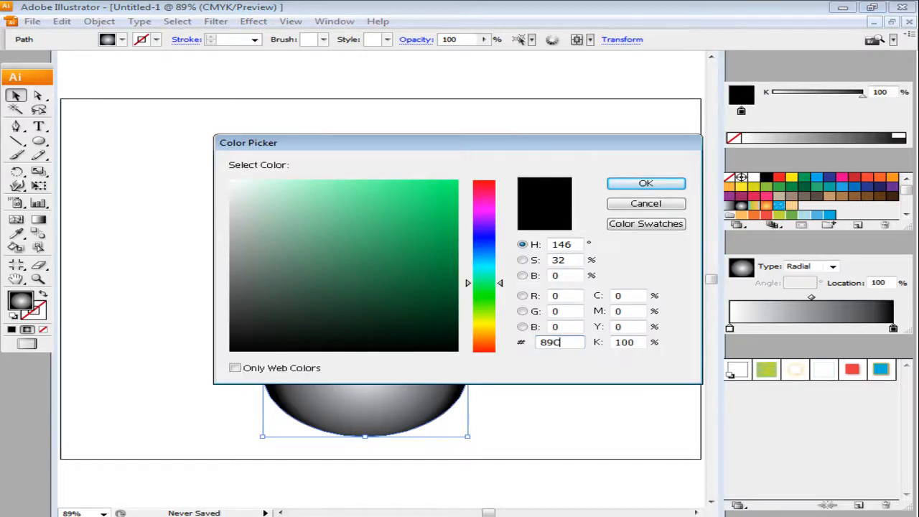
click(645, 184)
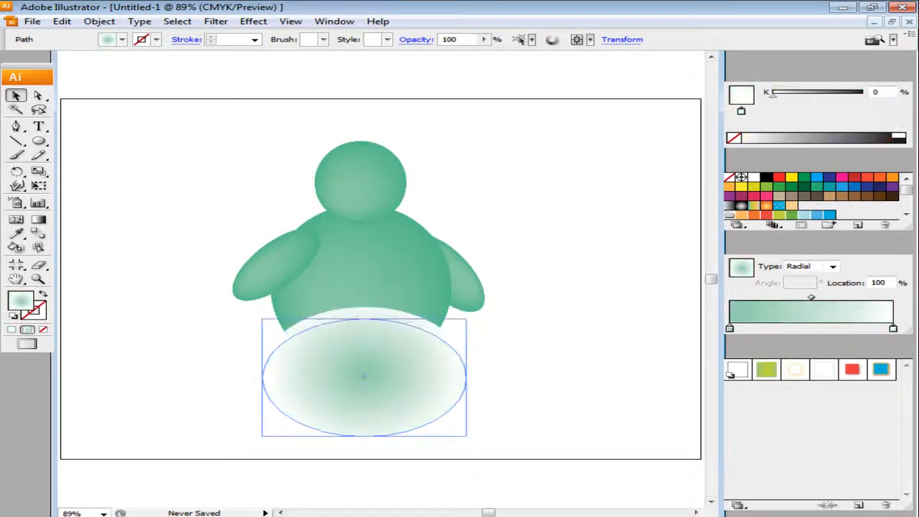
Flatten the gradient ellipse into a thin shadow and send it to the back
drag(363, 377, 372, 397)
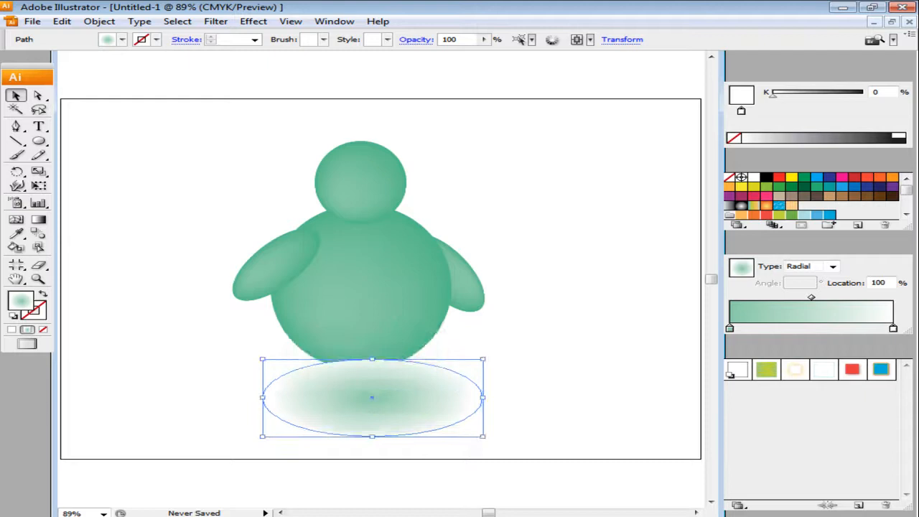
right_click(372, 399)
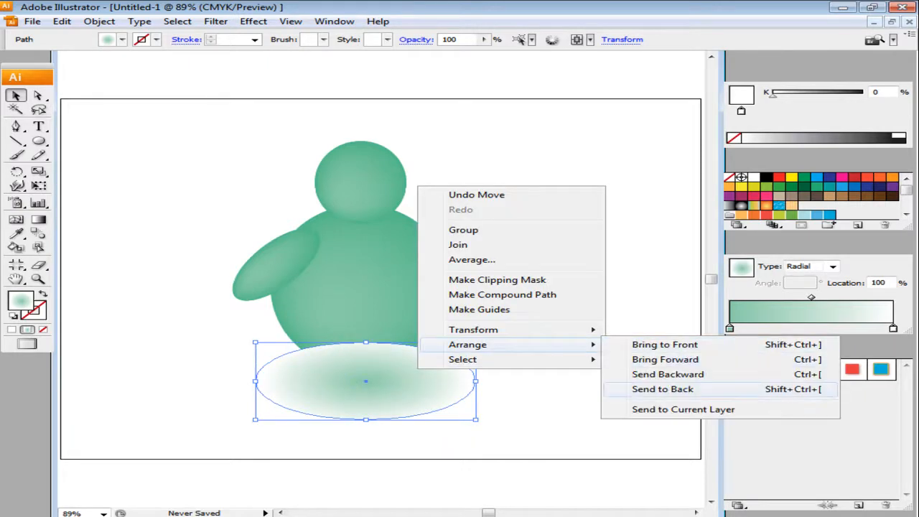
click(662, 388)
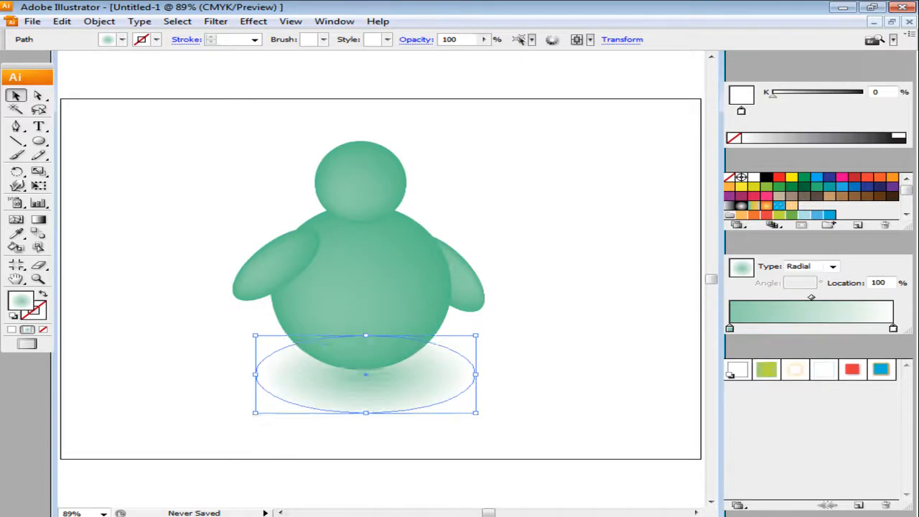